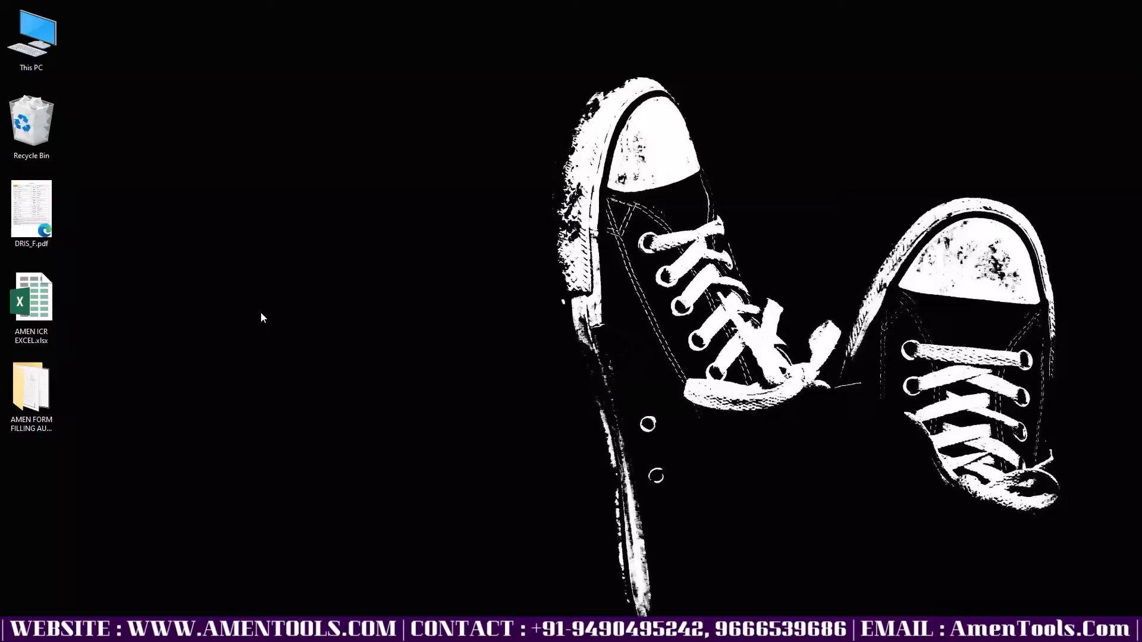
Step: Open the forms PDF and the profiles Excel workbook to review the entries
click(30, 211)
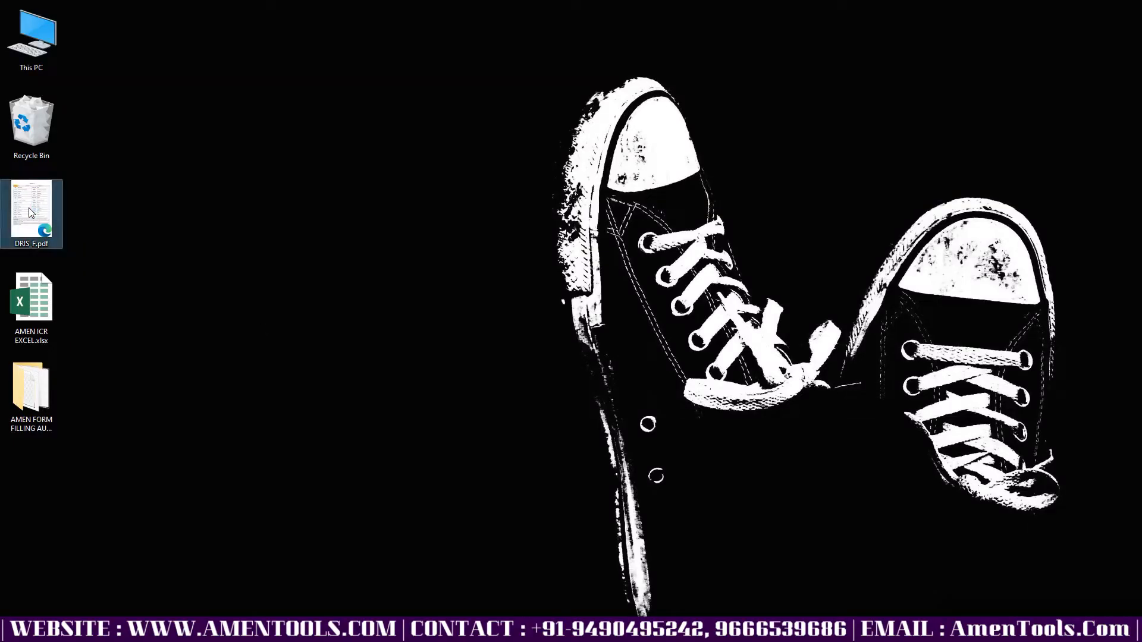
double_click(30, 213)
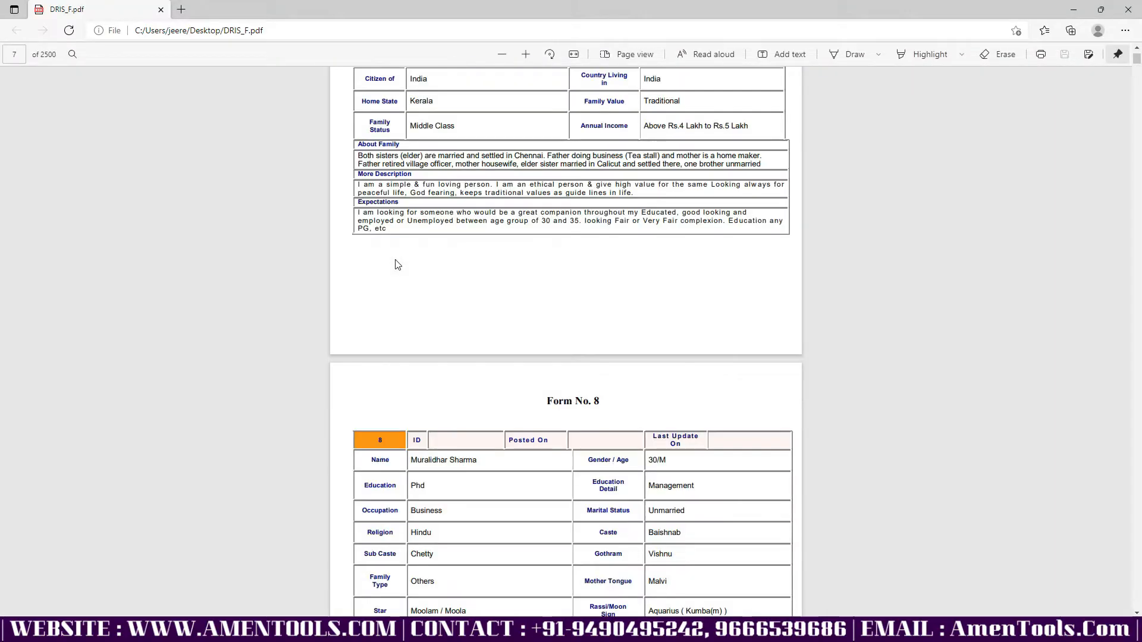
scroll(up, 3)
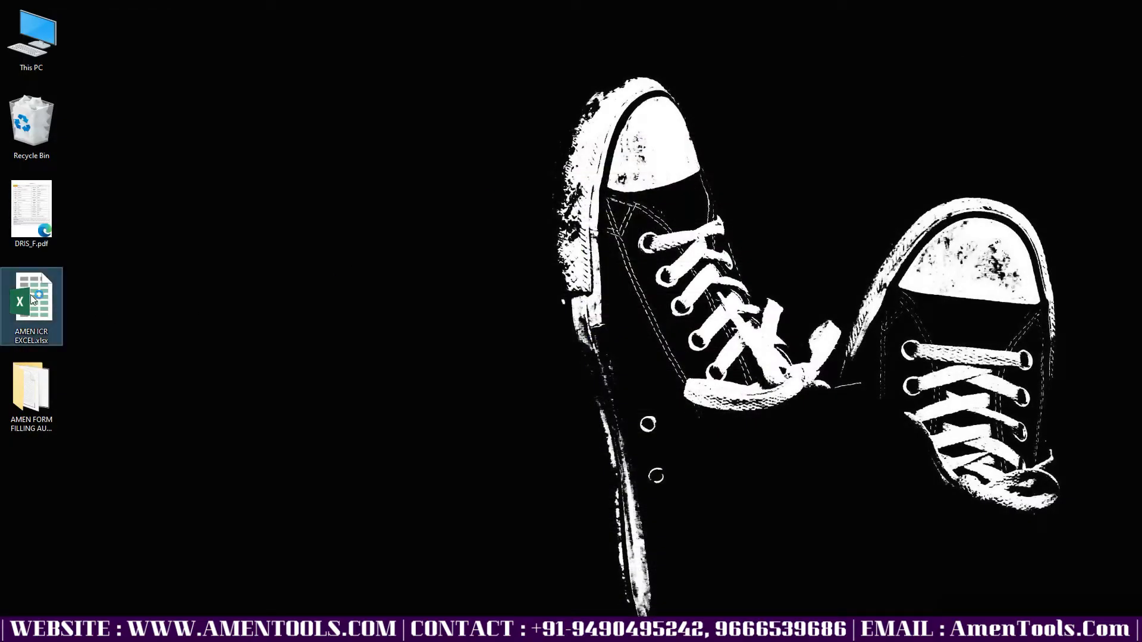
double_click(30, 306)
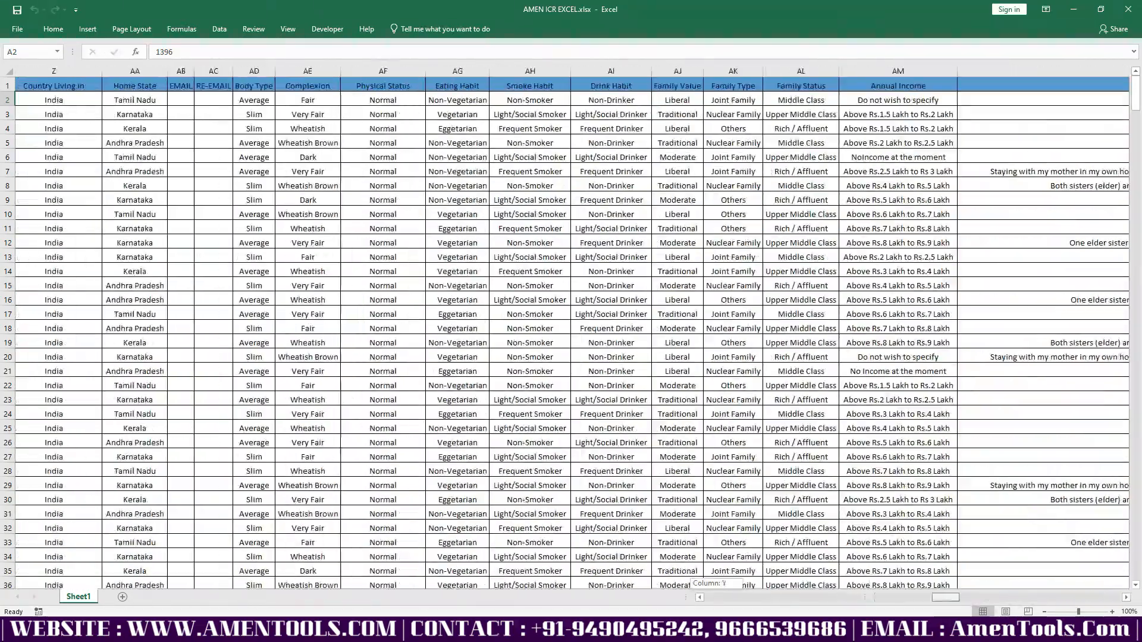
scroll(left, 3)
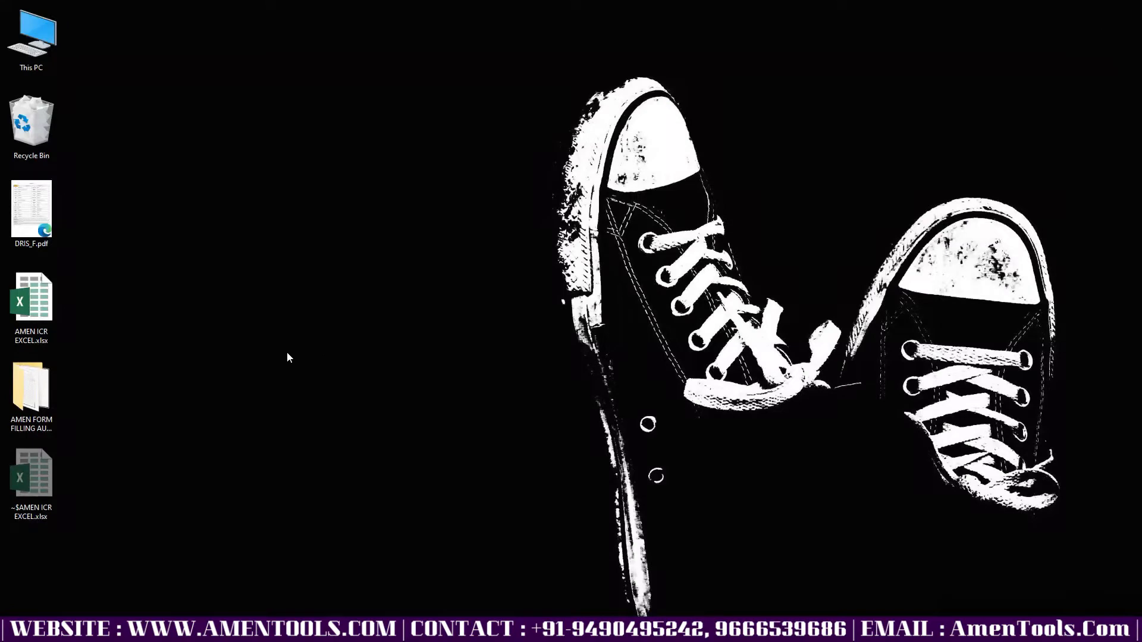
Step: Launch Amen Auto Form Filling.exe, upload AMEN ICR EXCEL.xlsx and select record 1401
double_click(30, 388)
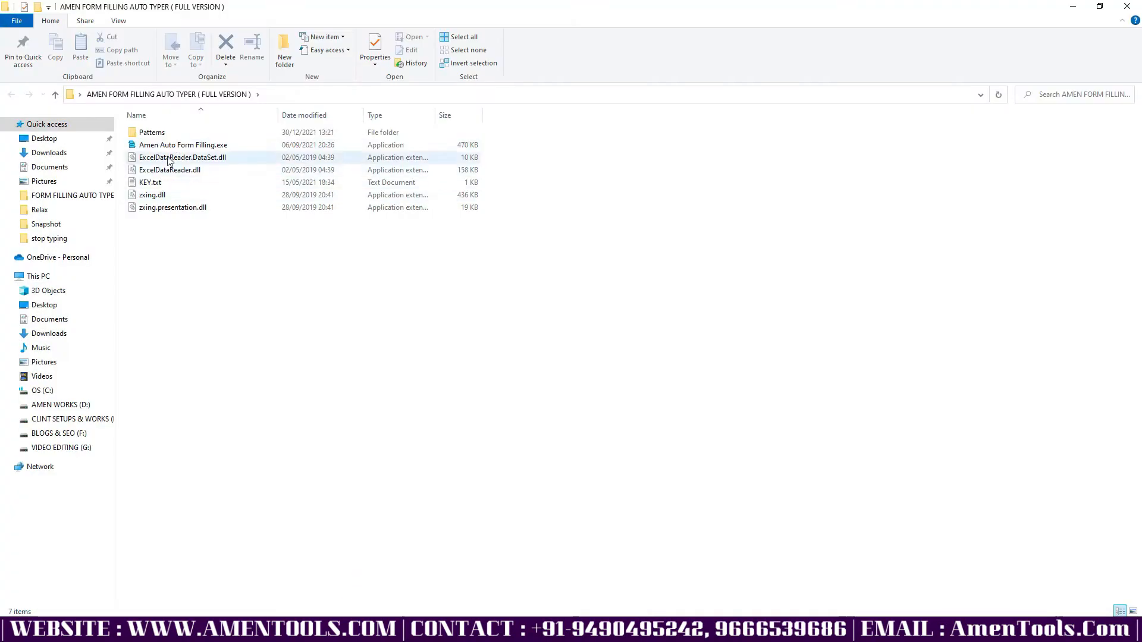
double_click(182, 144)
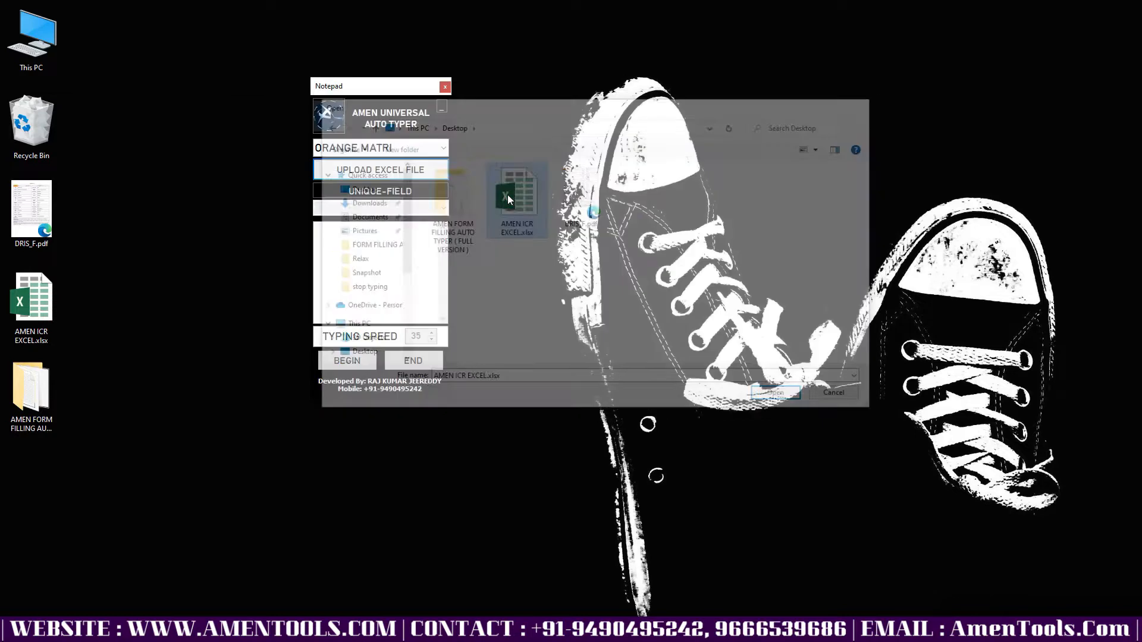
click(775, 392)
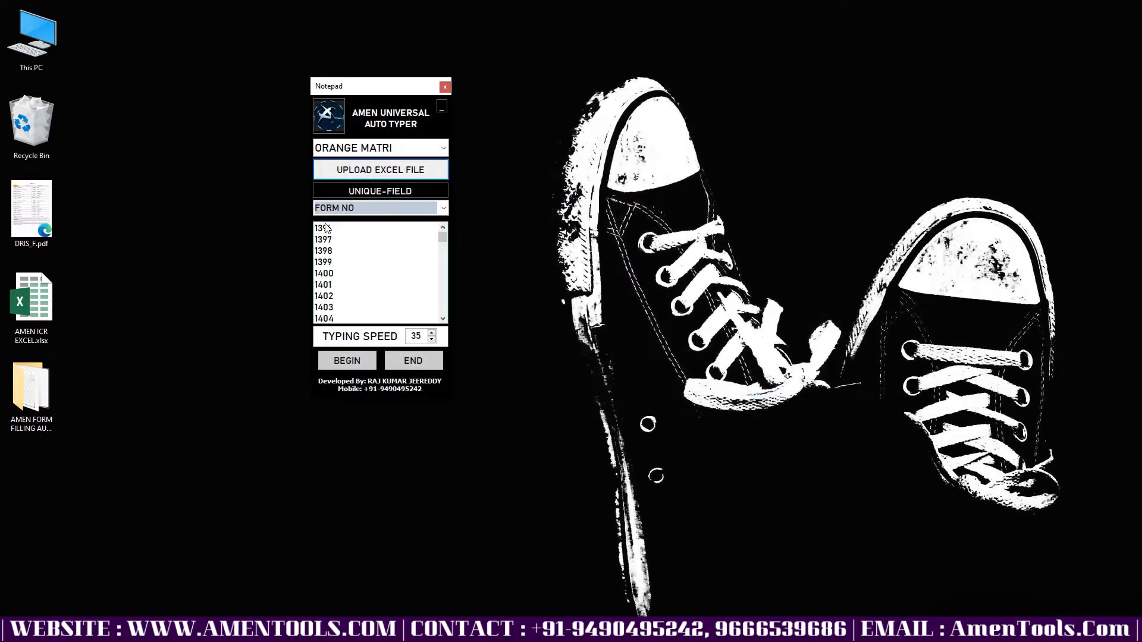
click(324, 273)
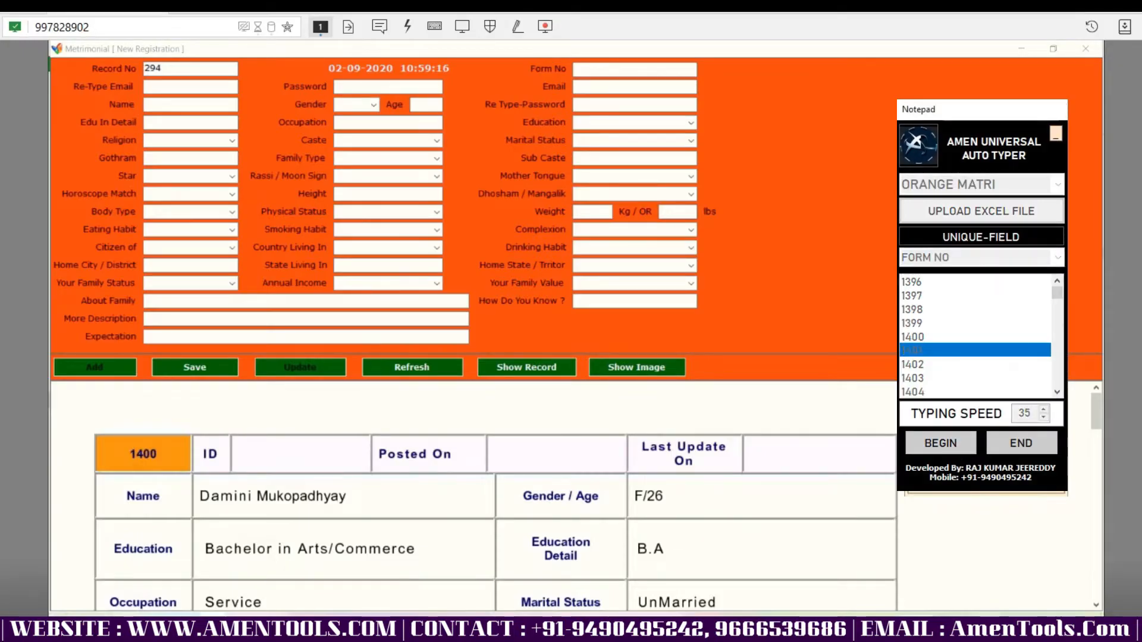
Step: Start the BEGIN and GO run so record 1401 is auto-typed into the registration form
click(940, 443)
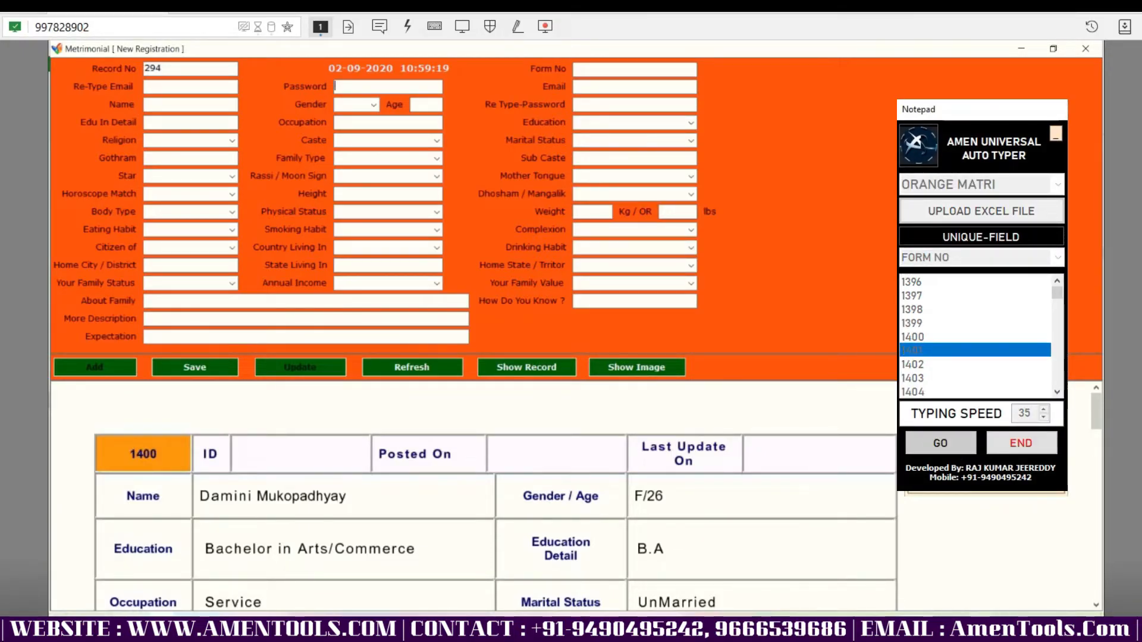
click(940, 443)
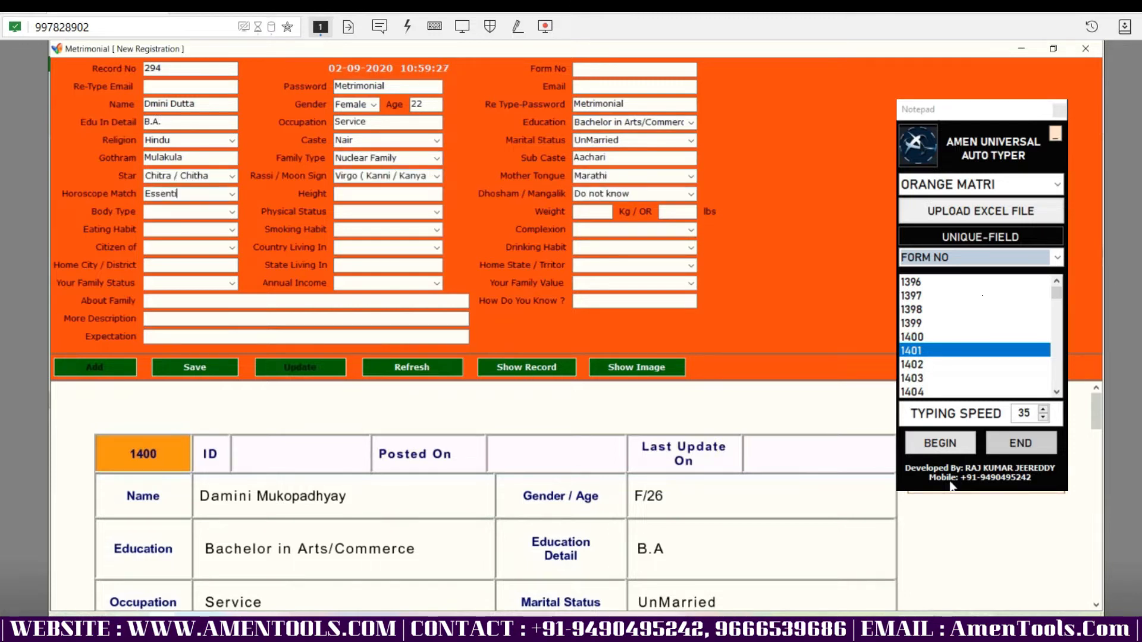
click(939, 442)
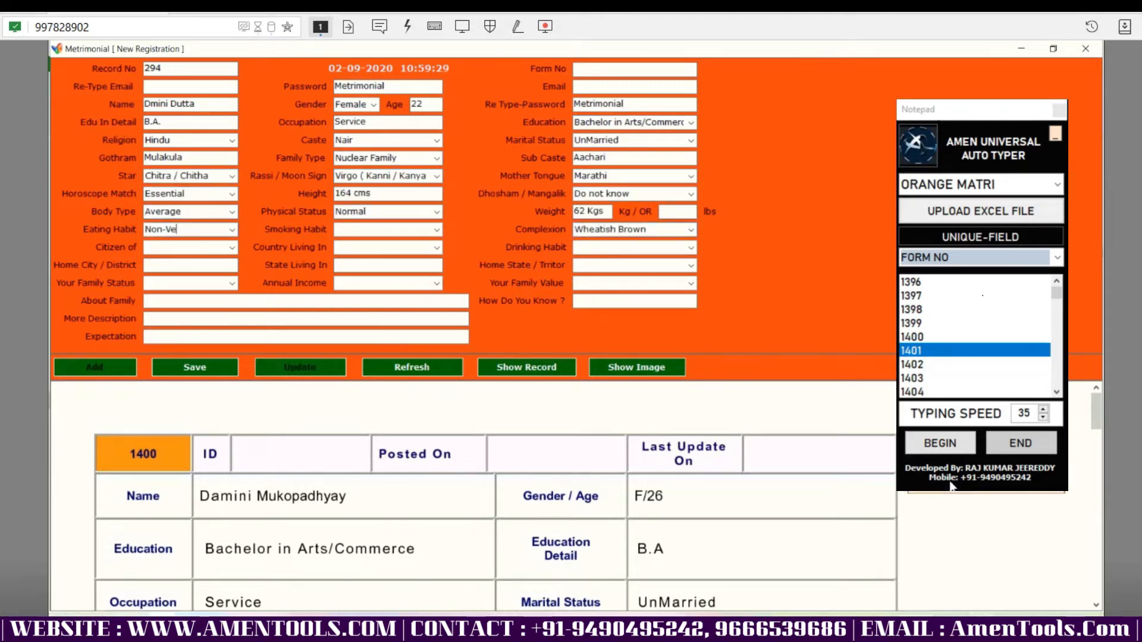